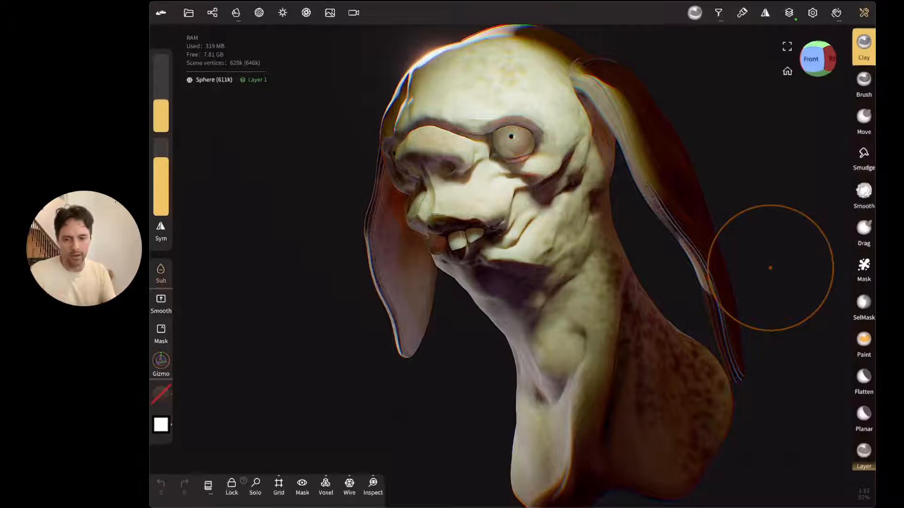
- Hide another scene object and briefly toggle post-process and shading, returning to lit shading
left_click(305, 12)
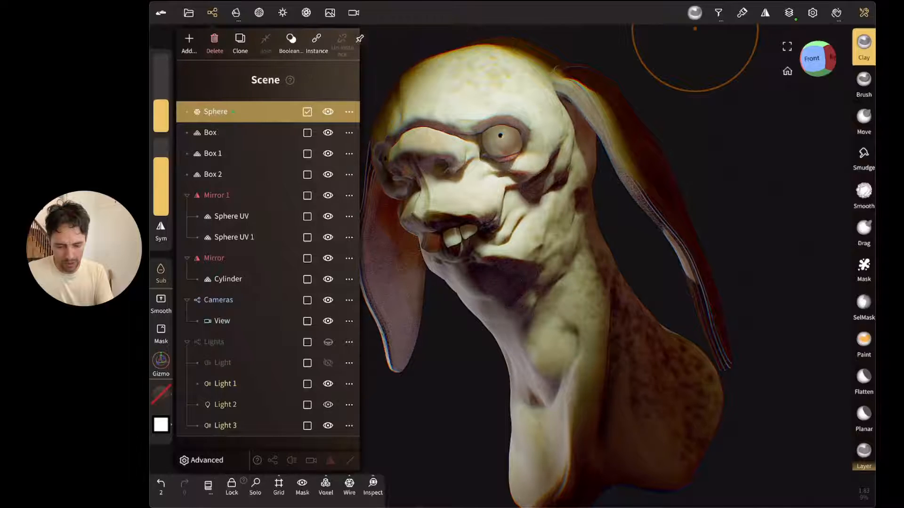
left_click(328, 384)
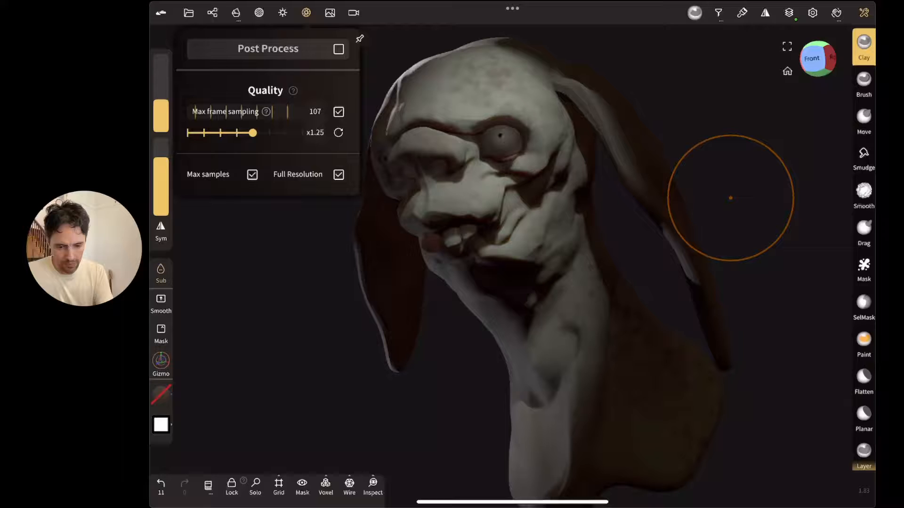
left_click(282, 13)
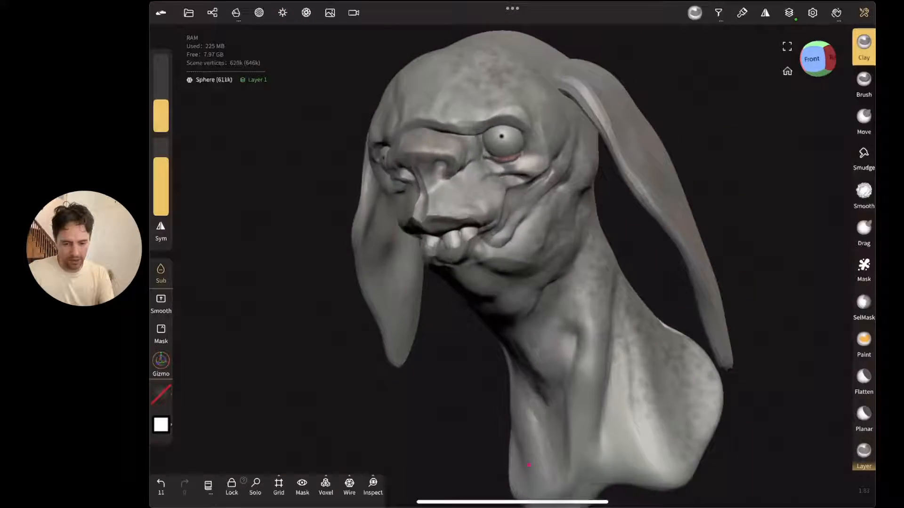
left_click(306, 13)
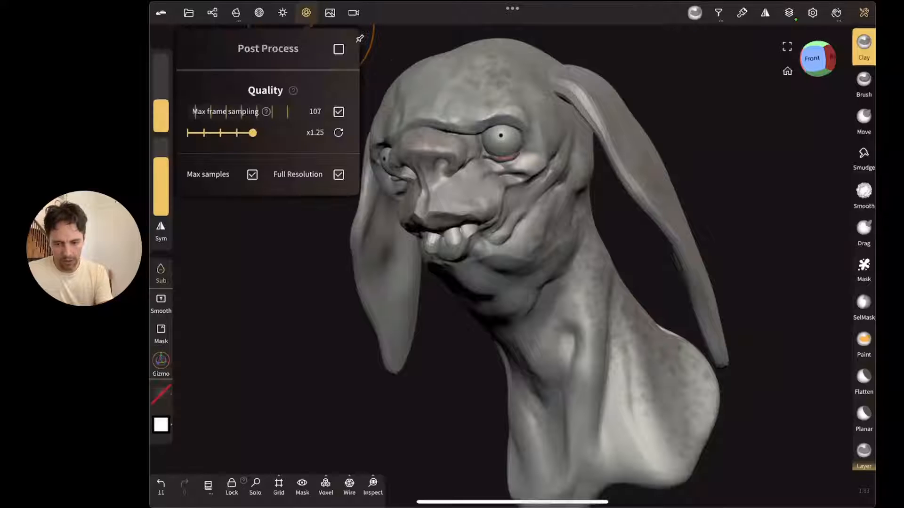
left_click(282, 13)
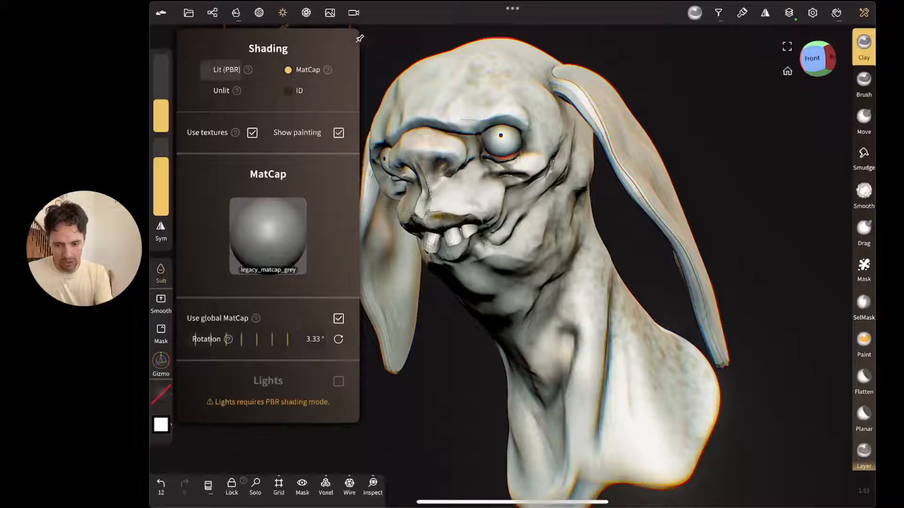
left_click(205, 69)
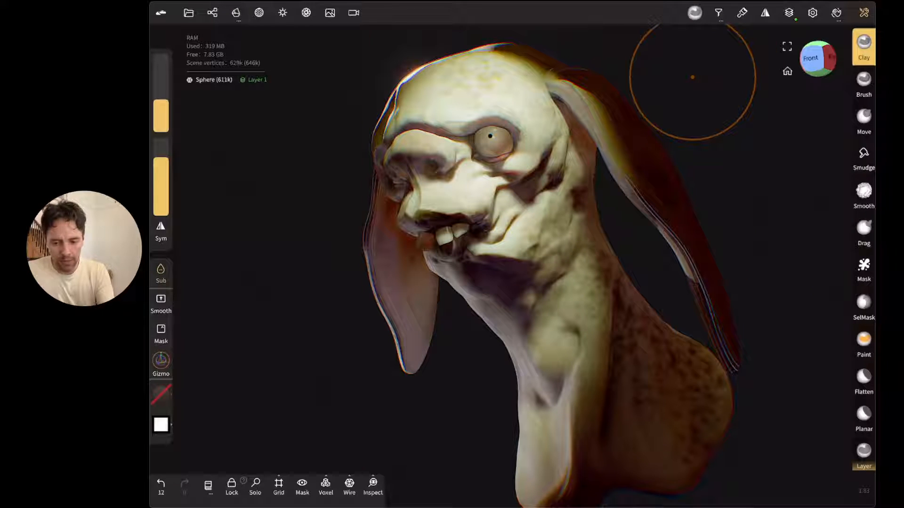
- Turn off Post Process and switch the head to plain grey MatCap shading
left_click(213, 13)
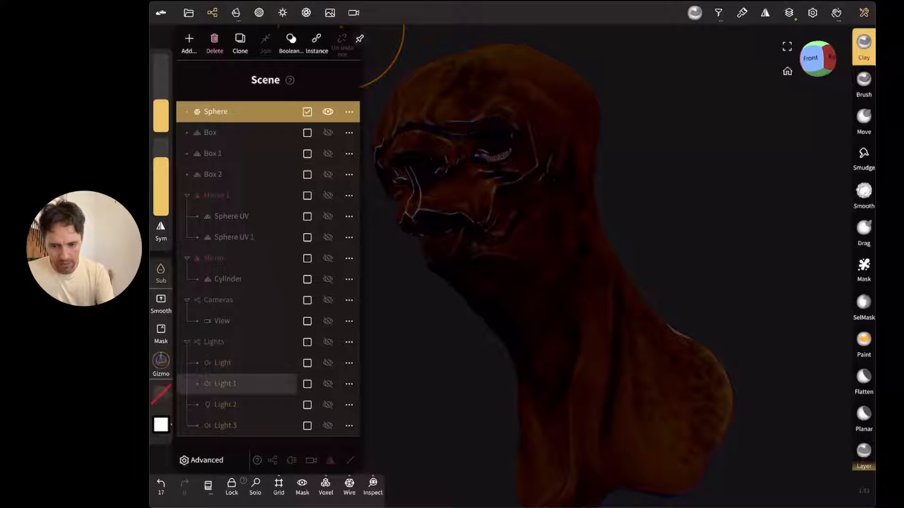
left_click(282, 13)
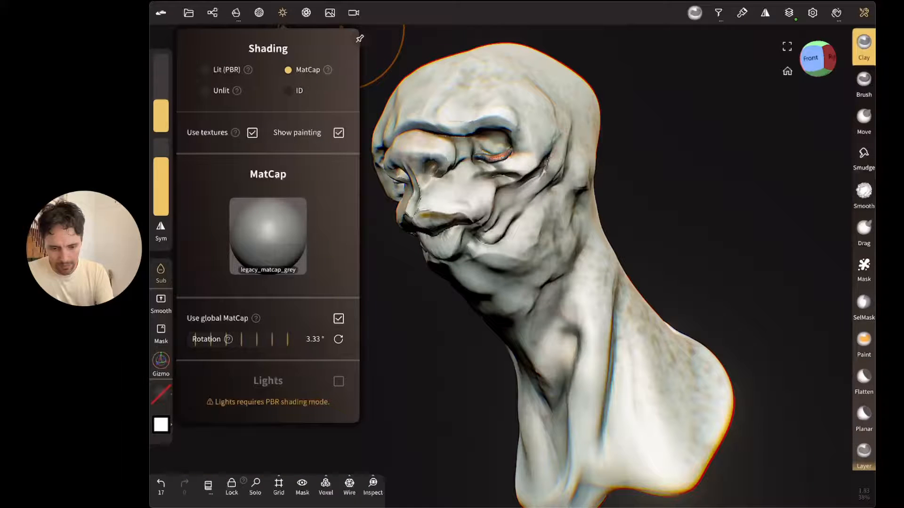
left_click(306, 13)
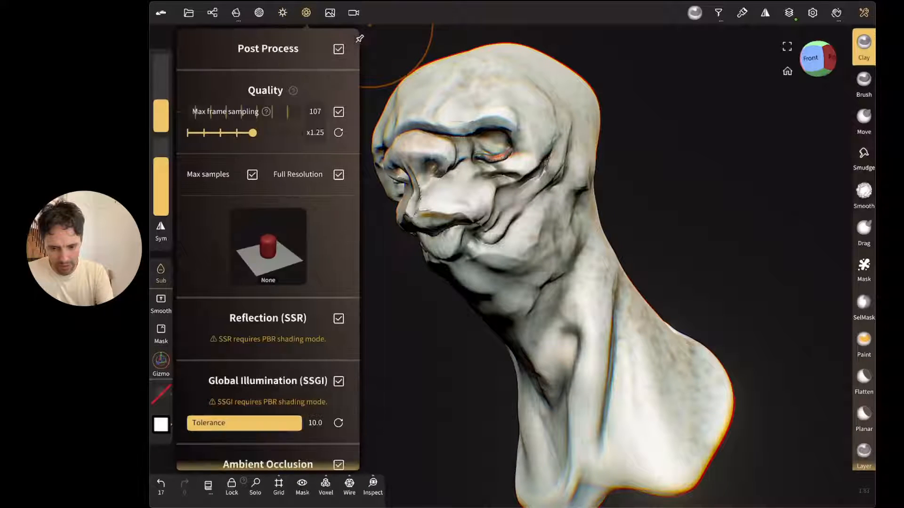
left_click(306, 13)
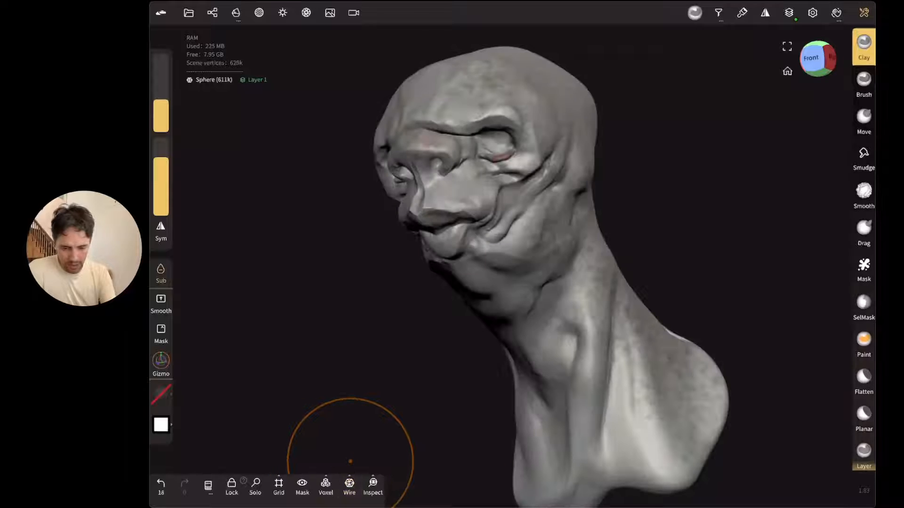
left_click(282, 13)
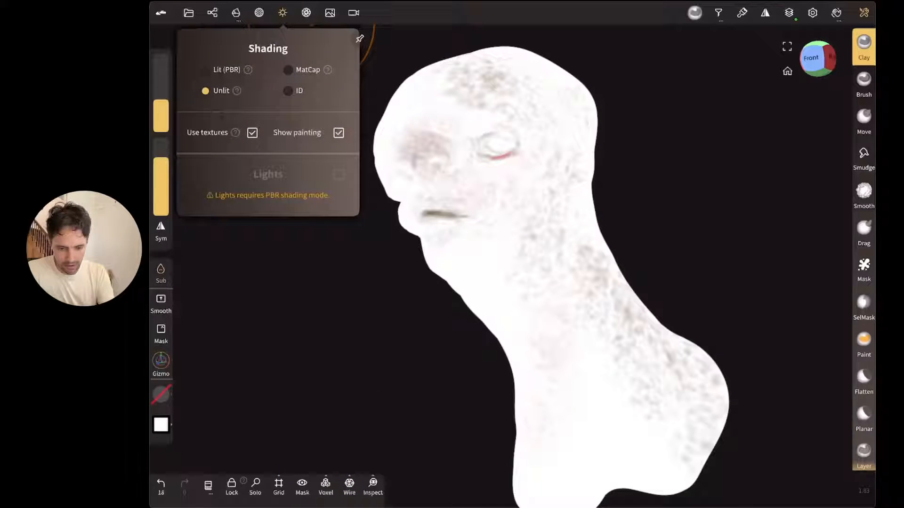
left_click(282, 13)
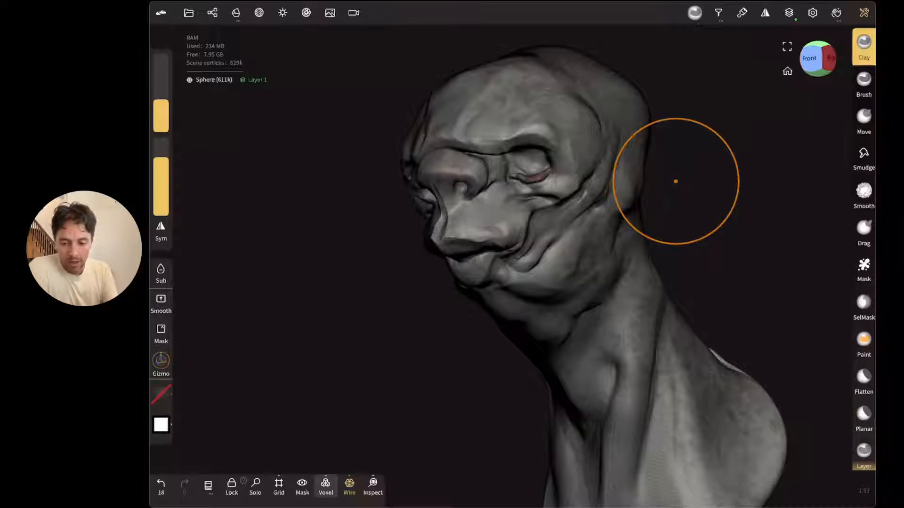
- Clone the Sphere, name the copy 'lowres', and show its dynamic topology settings
left_click(212, 12)
type("lowres")
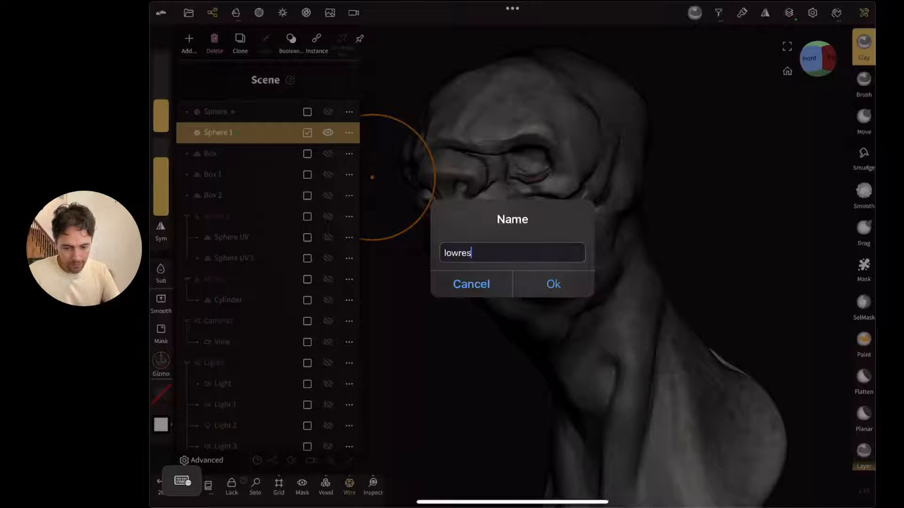
left_click(552, 283)
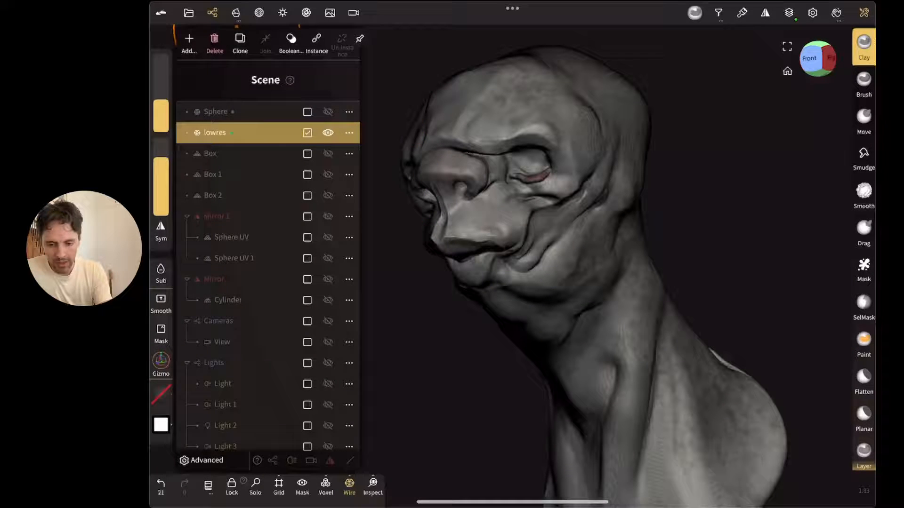
left_click(235, 13)
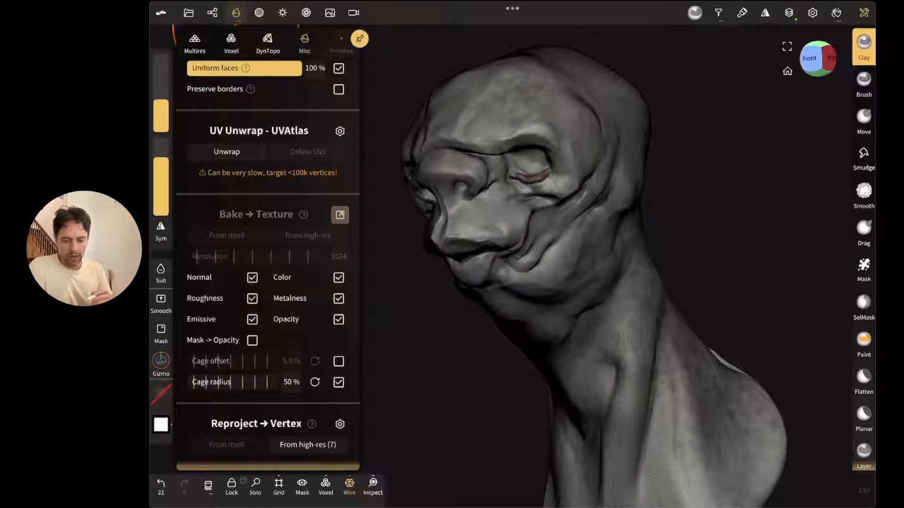
left_click(267, 43)
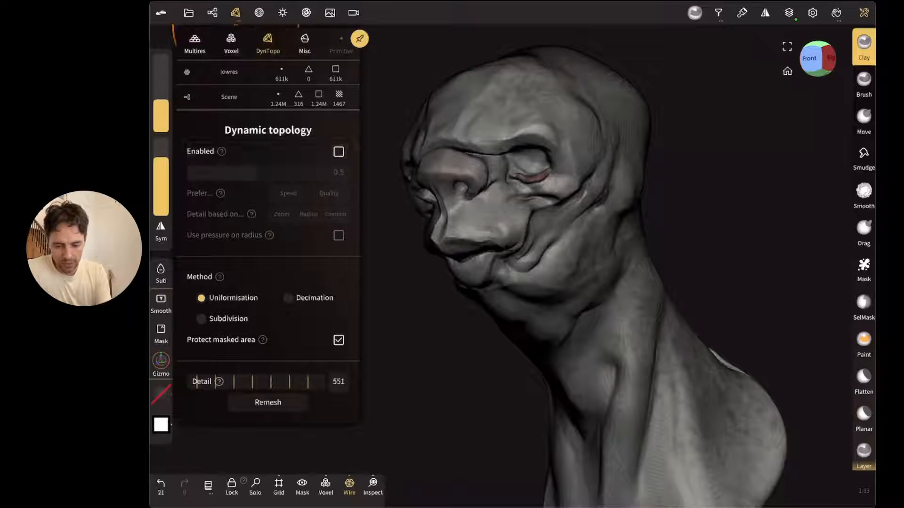
- Decimate lowres at 50% five times, from about 1.2M to roughly 19k triangles
left_click(305, 43)
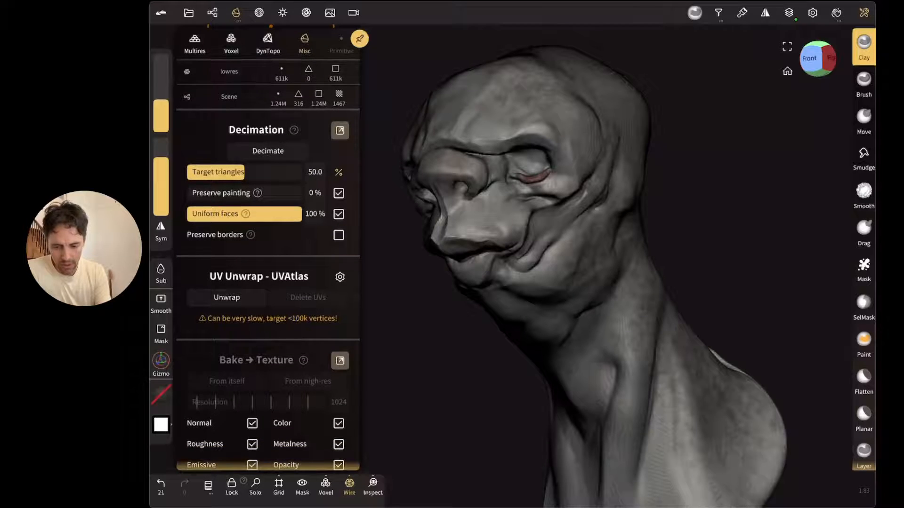
left_click(267, 151)
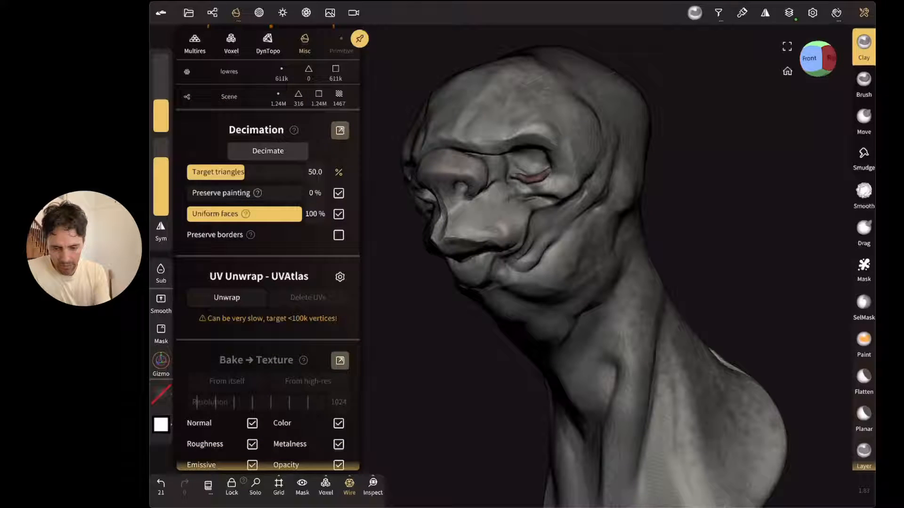
left_click(268, 151)
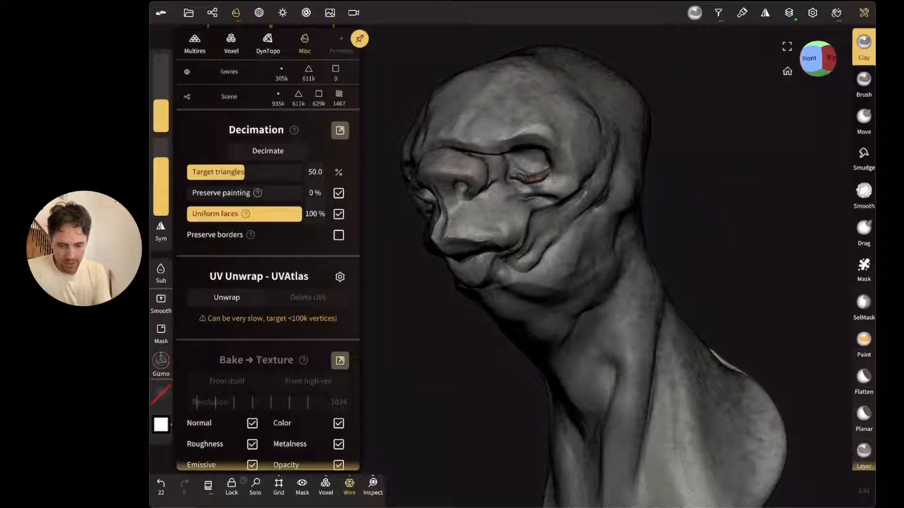
left_click(267, 150)
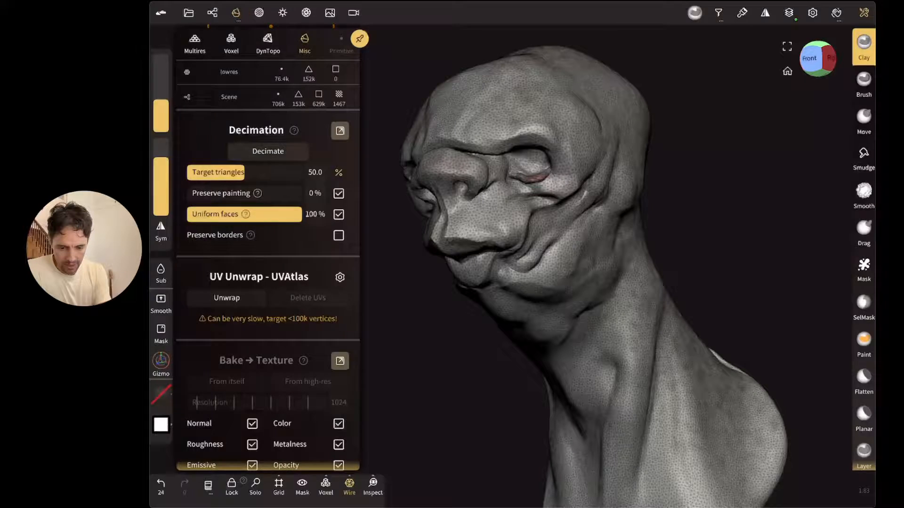
left_click(267, 151)
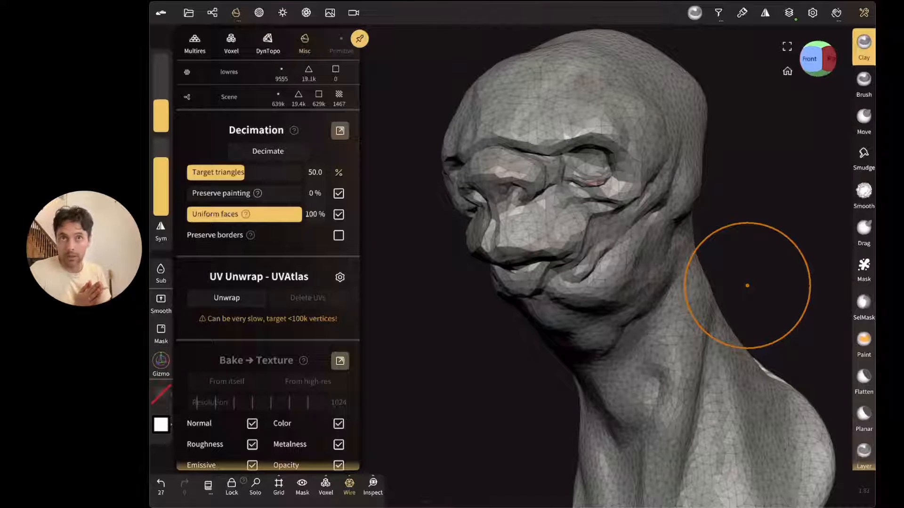
left_click(267, 151)
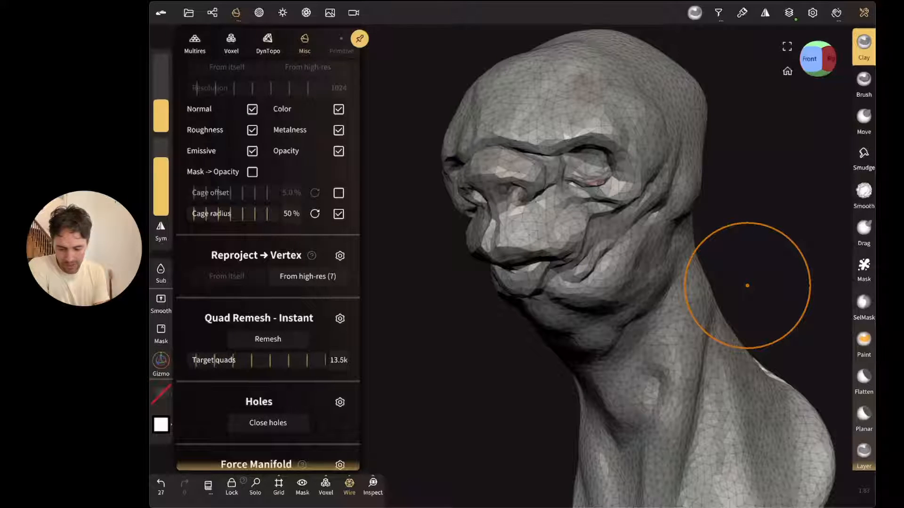
- Quad remesh lowres with a target of about 16k quads
left_click_drag(259, 360, 314, 360)
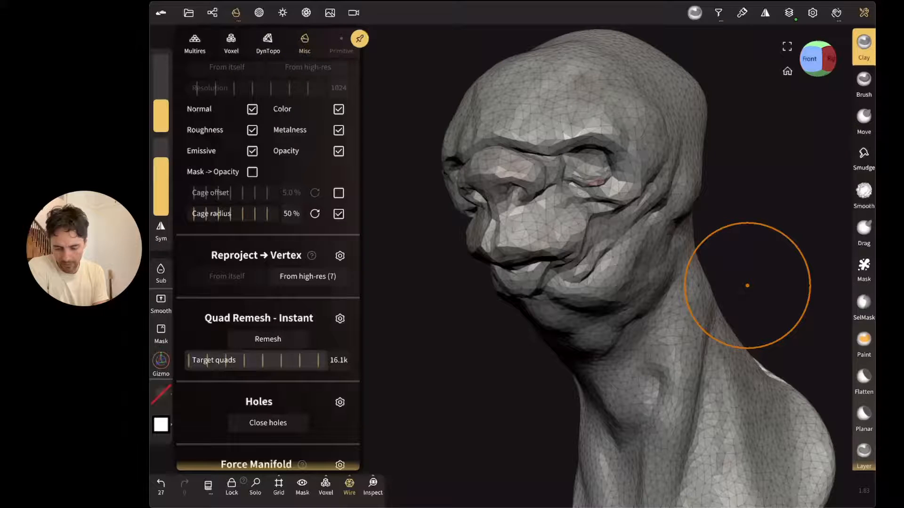
left_click(268, 339)
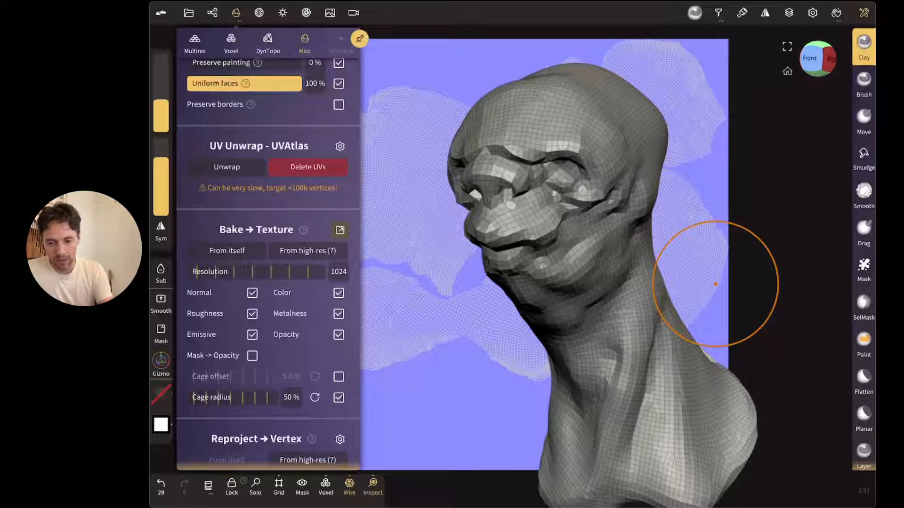
- Rename the Sphere 'hires' and make lowres the active object
left_click(212, 12)
type("h")
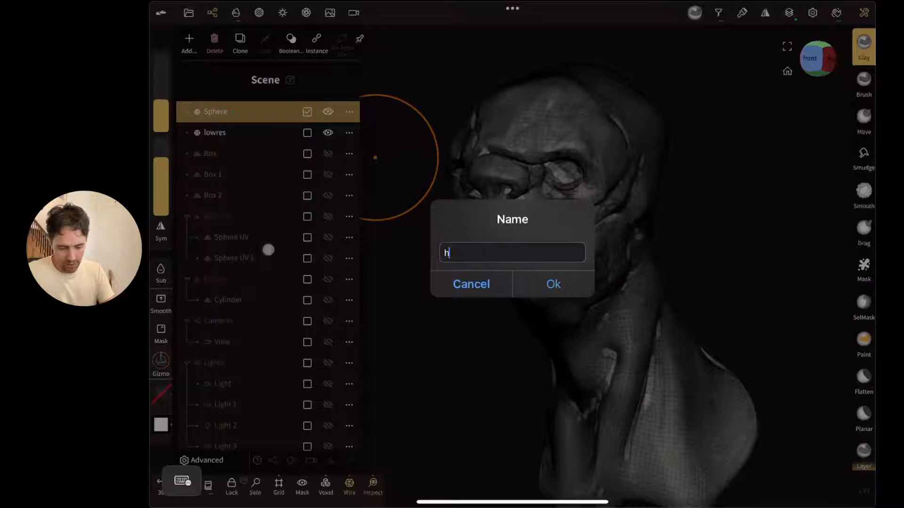
left_click(551, 283)
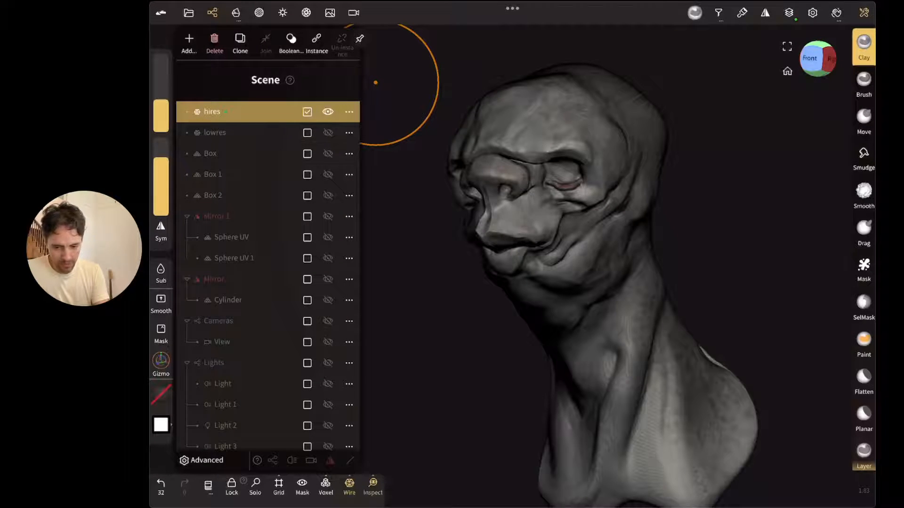
left_click(328, 133)
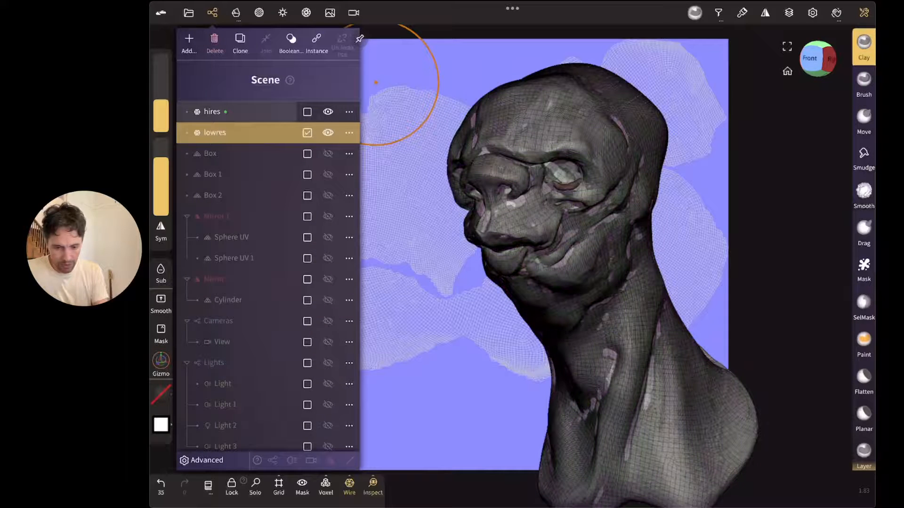
- Switch the scene lights off and back on while previewing the baked lowres head
left_click(236, 12)
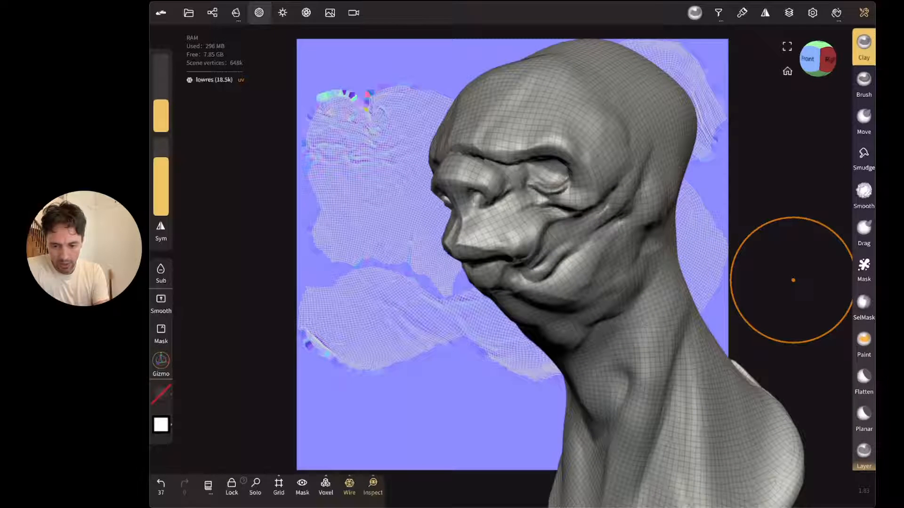
left_click(259, 12)
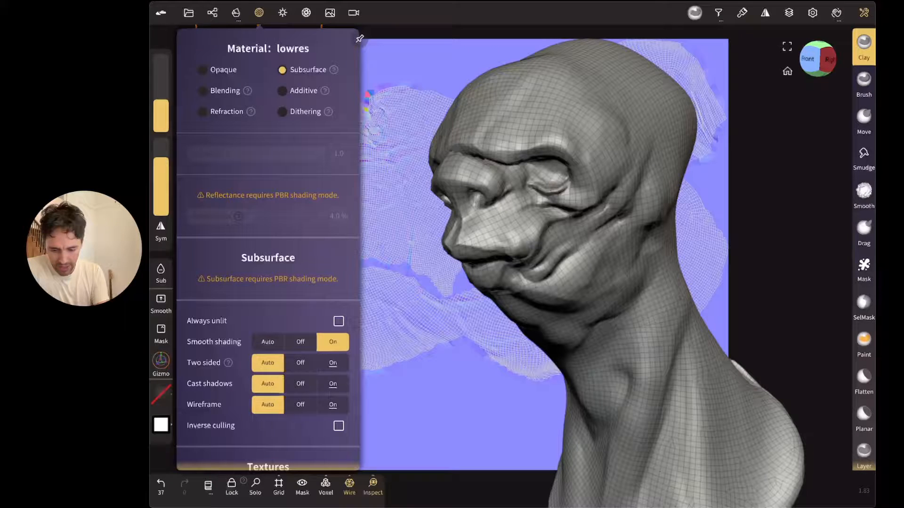
left_click(235, 13)
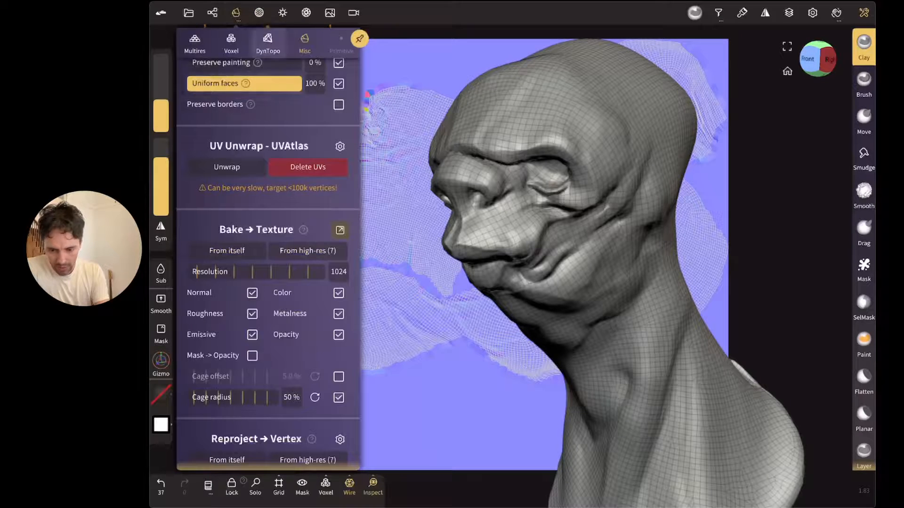
left_click(282, 13)
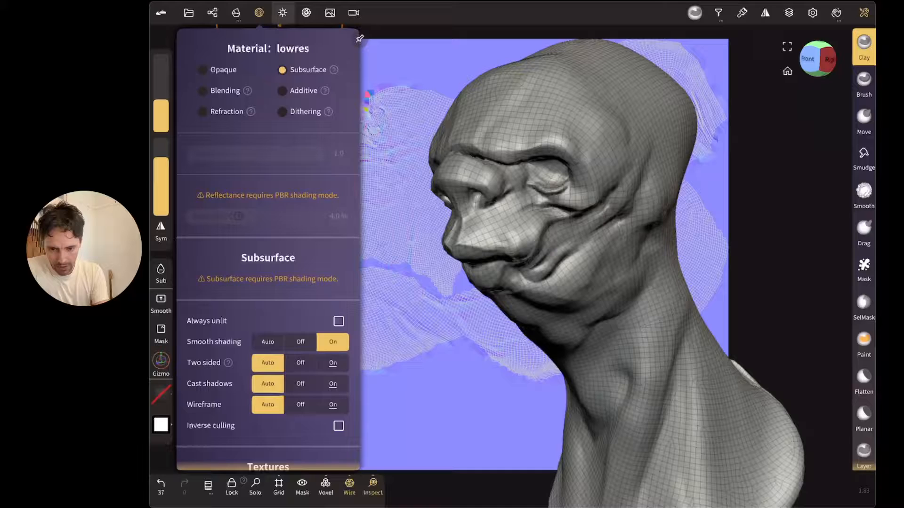
left_click(282, 12)
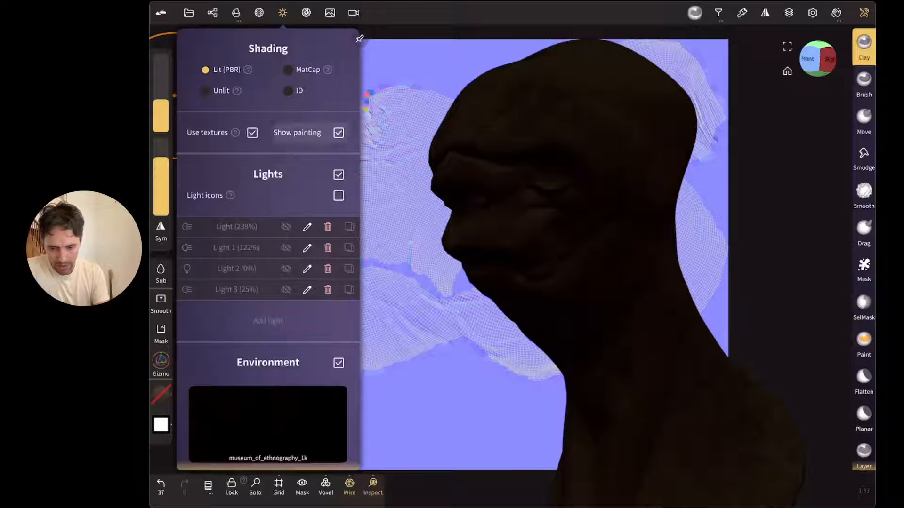
left_click(285, 227)
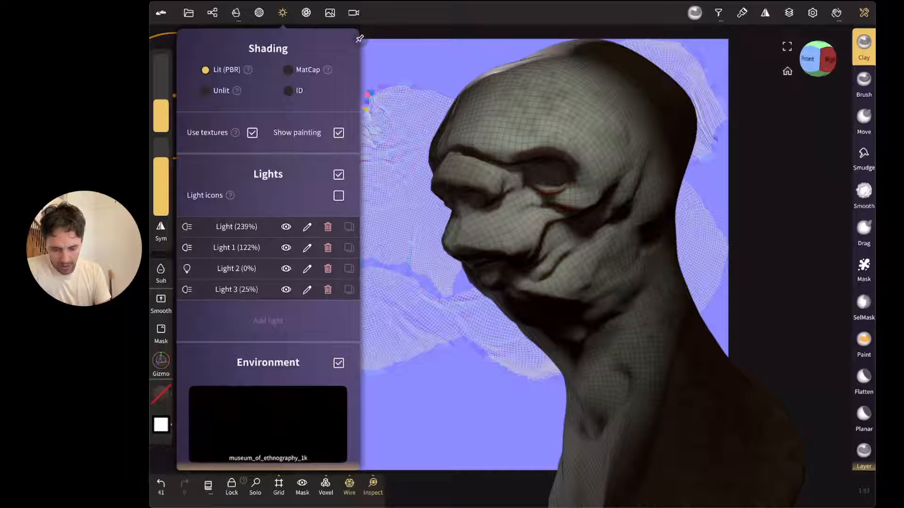
left_click(282, 13)
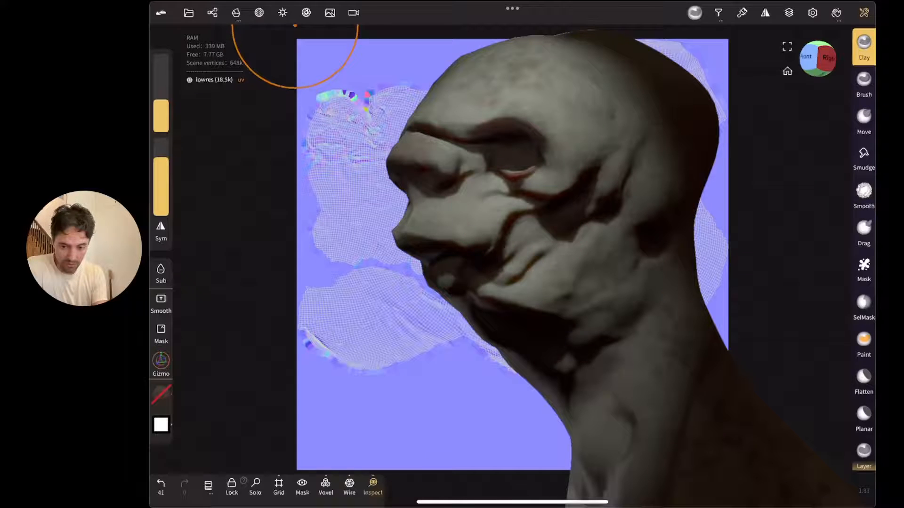
- Set the lowres material's Normal texture strength back to 1.0
left_click(259, 13)
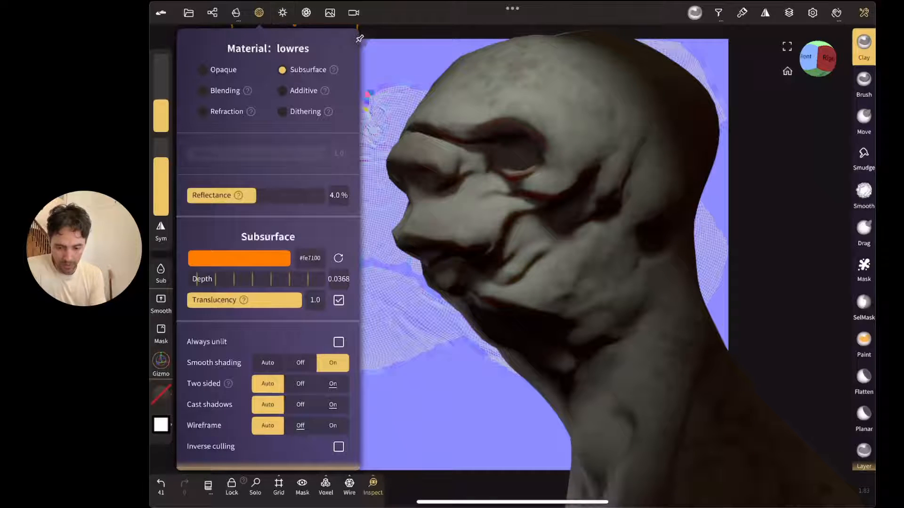
scroll("down", 3)
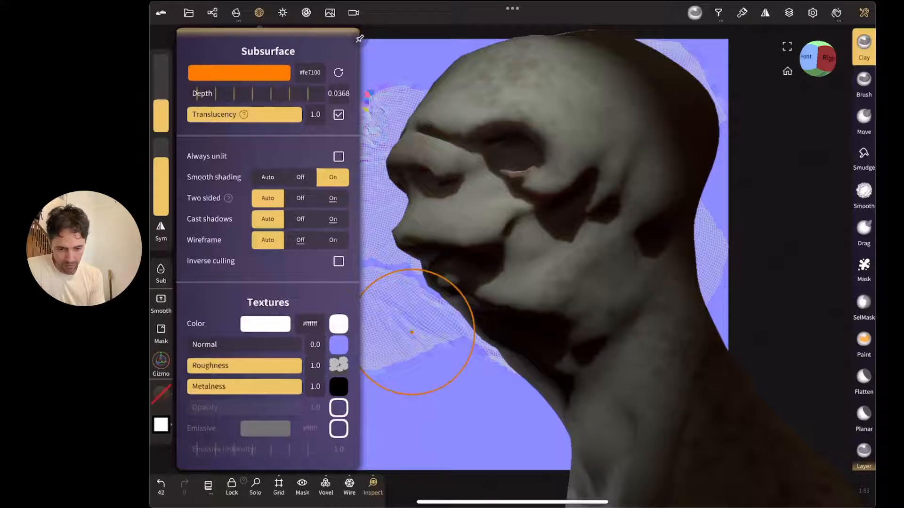
left_click(359, 38)
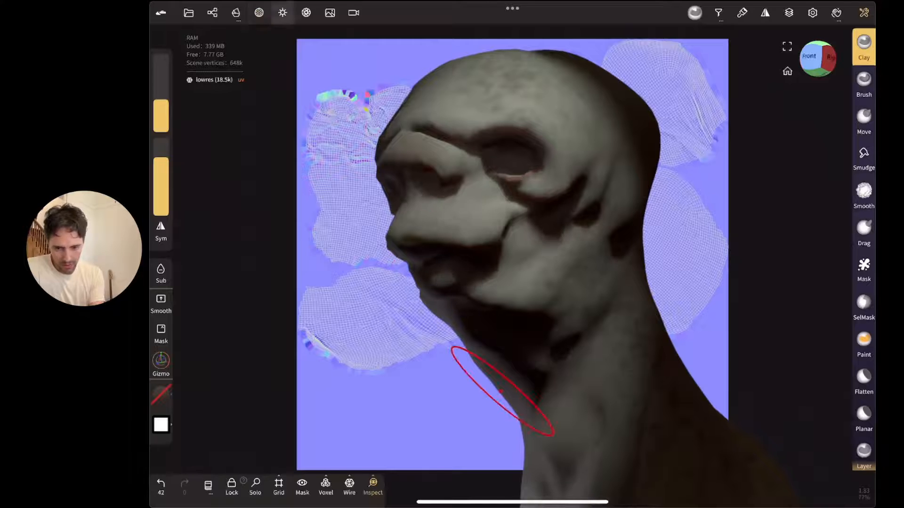
left_click(259, 13)
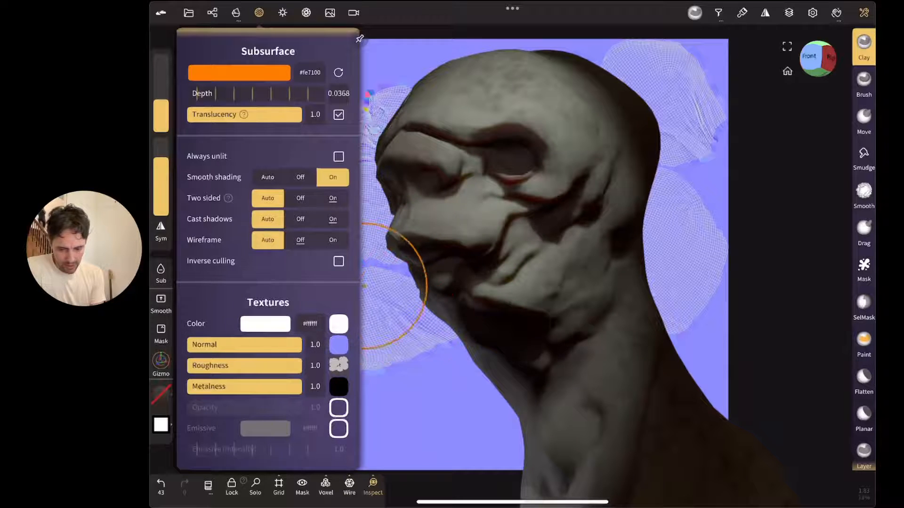
- Uncheck Use textures in Shading to preview the head untextured
left_click(283, 13)
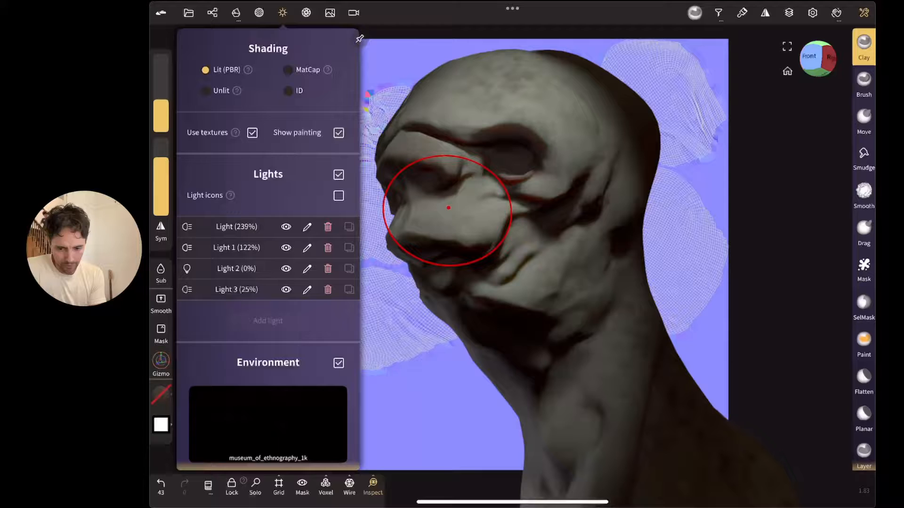
left_click(339, 132)
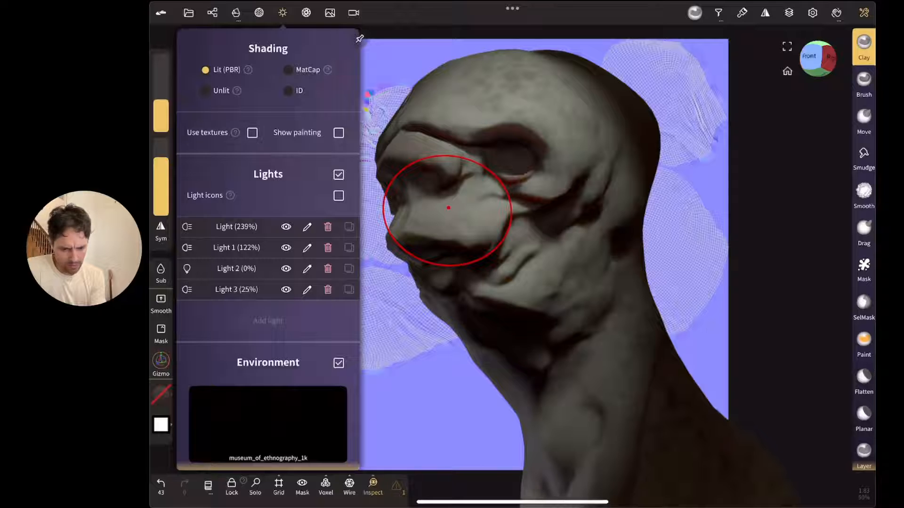
left_click(259, 13)
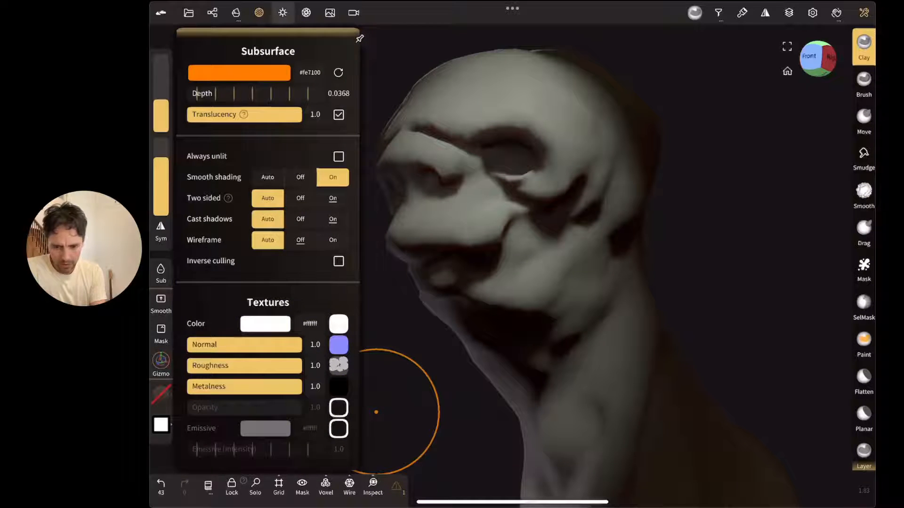
left_click(283, 13)
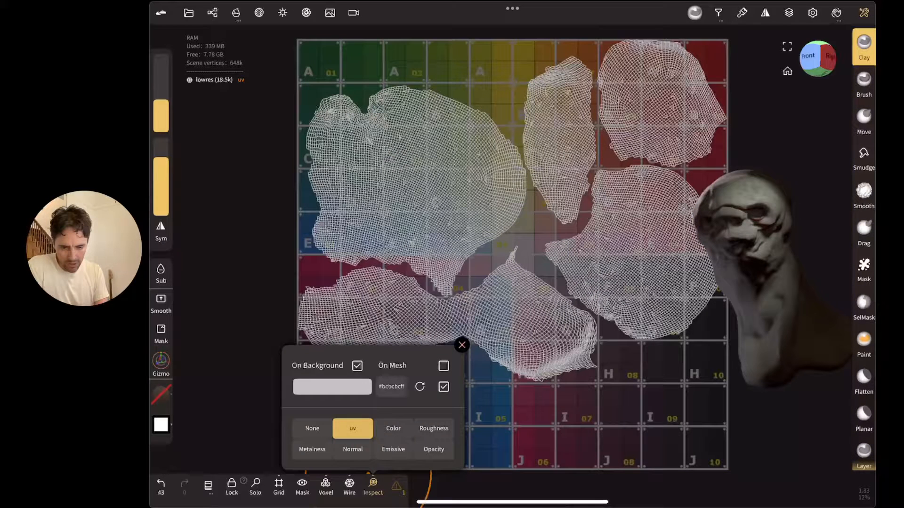
- Show the baked Color, Roughness, Metalness, then Normal maps behind the head
left_click(393, 428)
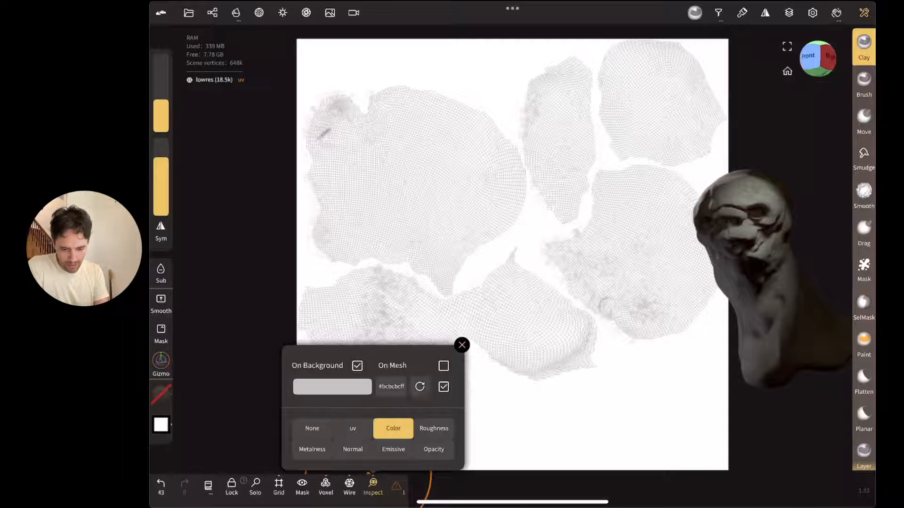
left_click(434, 428)
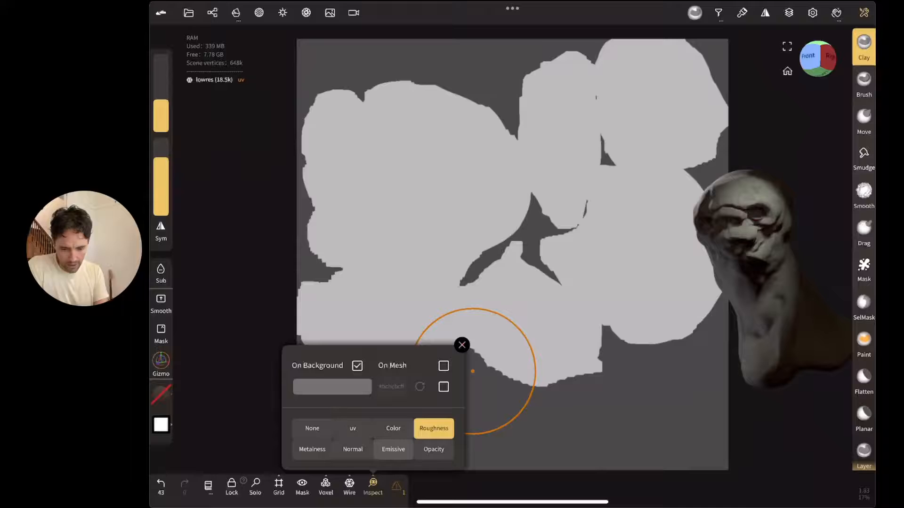
left_click(312, 449)
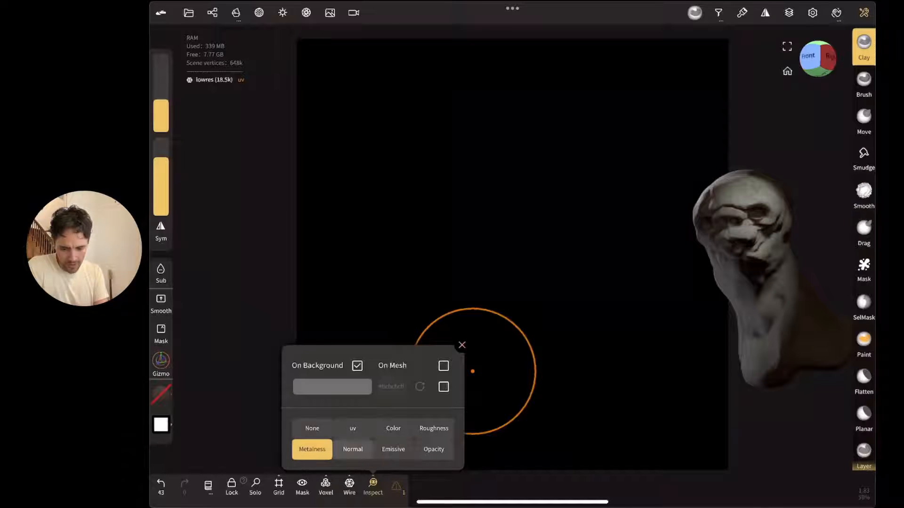
left_click(352, 449)
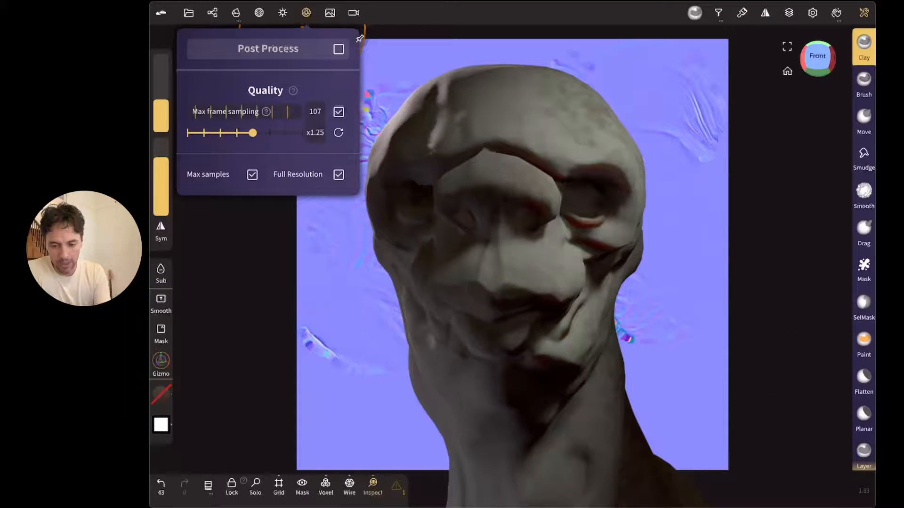
- Close the rendering quality settings and open the sculpt Layers panel
left_click(283, 12)
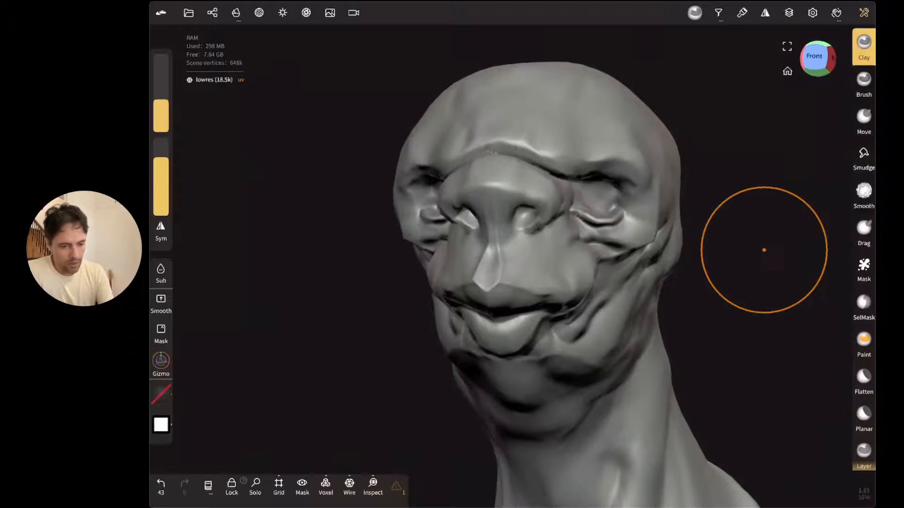
left_click(788, 12)
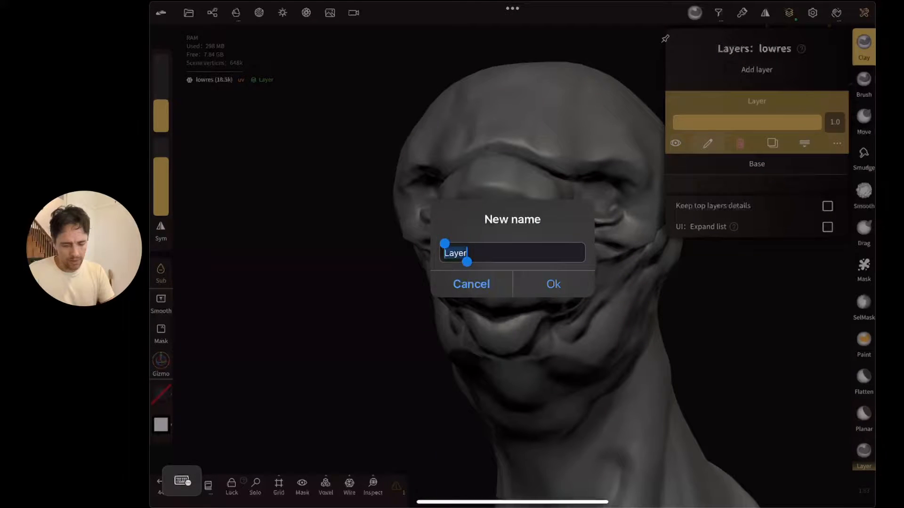
- Name the layer 'smile', pull the mouth corners up, hide it, and add Layer 1
left_click(552, 283)
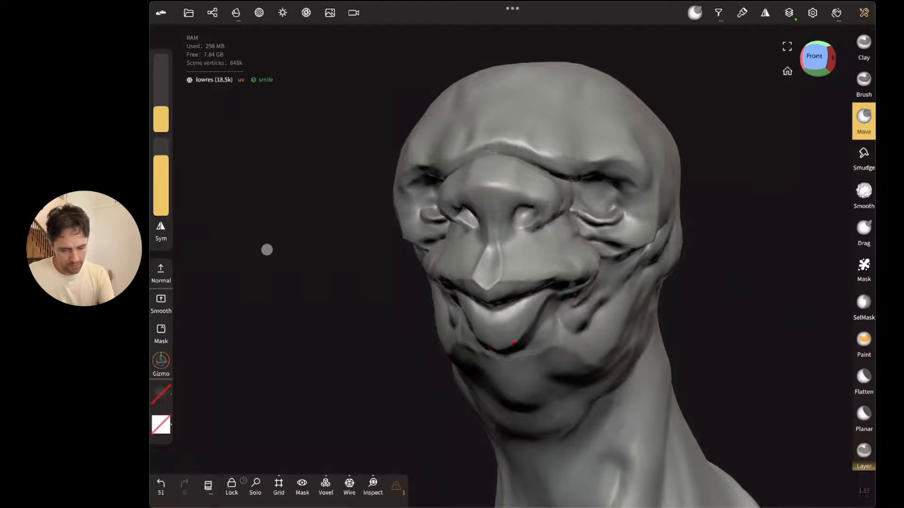
left_click_drag(513, 343, 590, 257)
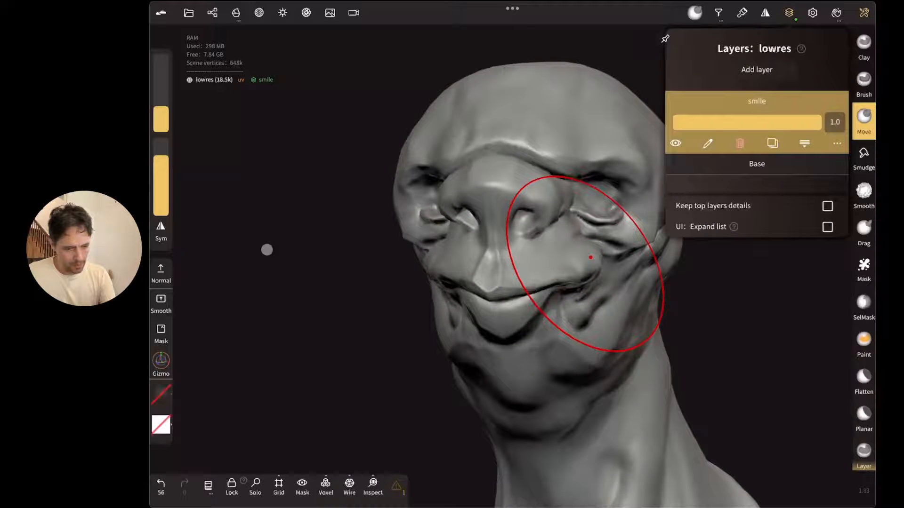
left_click_drag(830, 122, 827, 121)
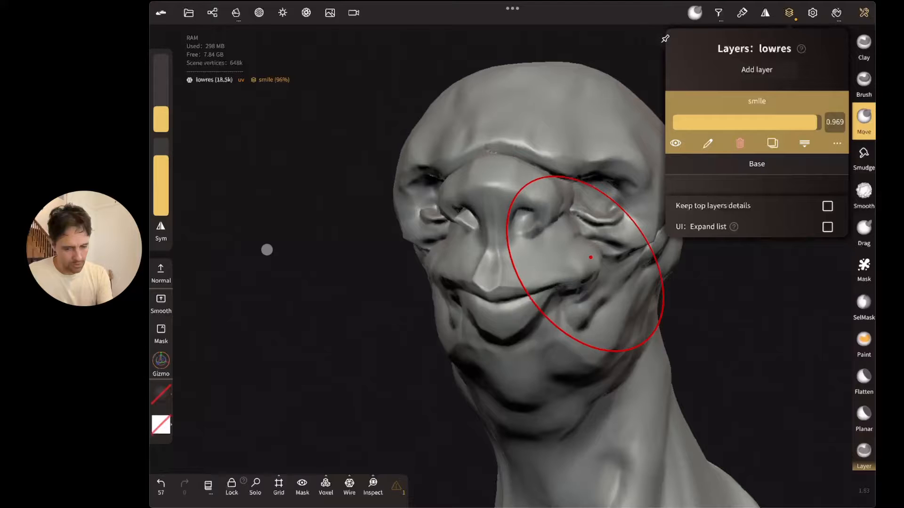
left_click(675, 143)
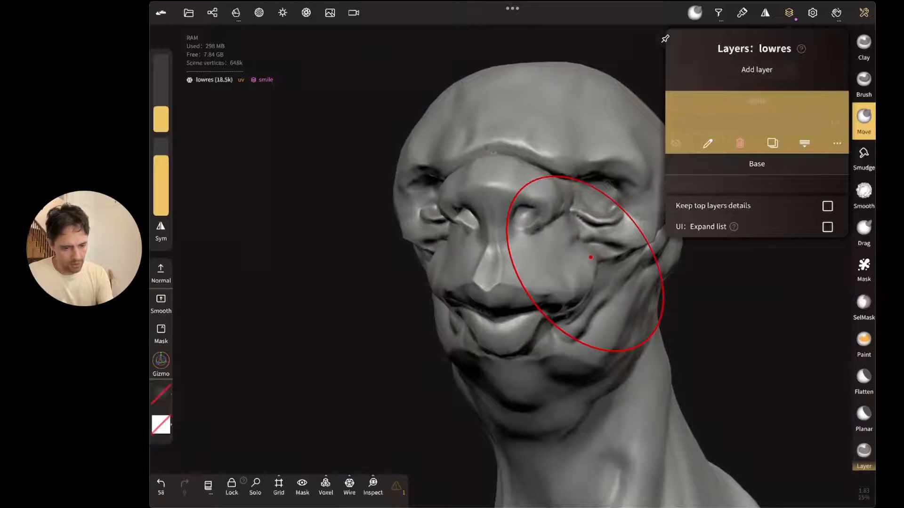
left_click(757, 70)
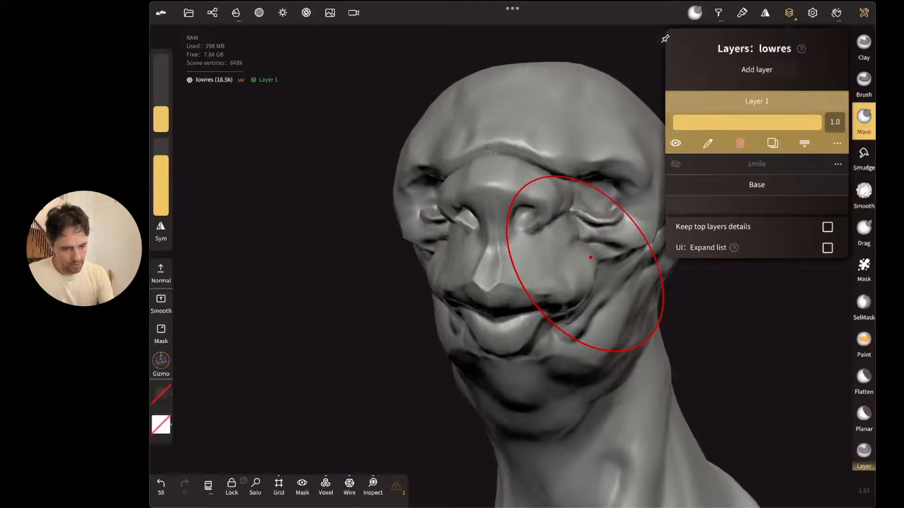
- Name the new layer 'blink' and drag the upper eyelid down over the eye
type("bli")
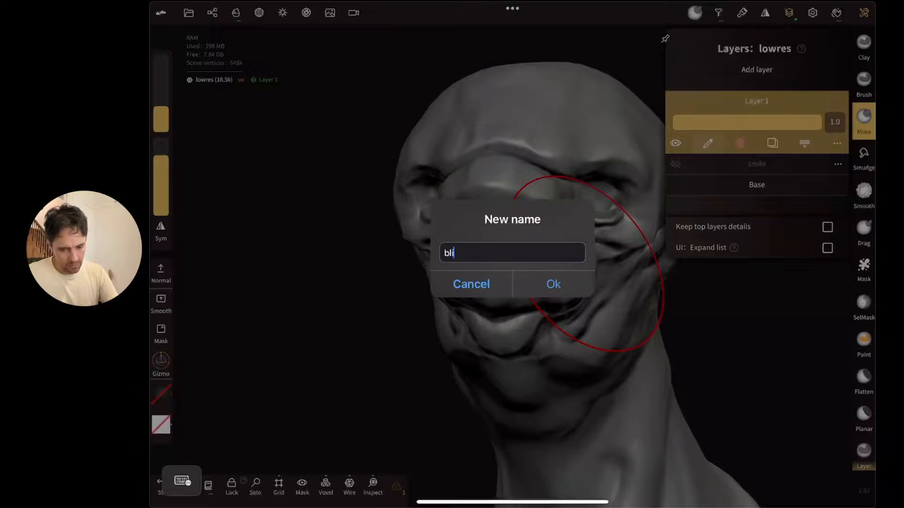
left_click(553, 283)
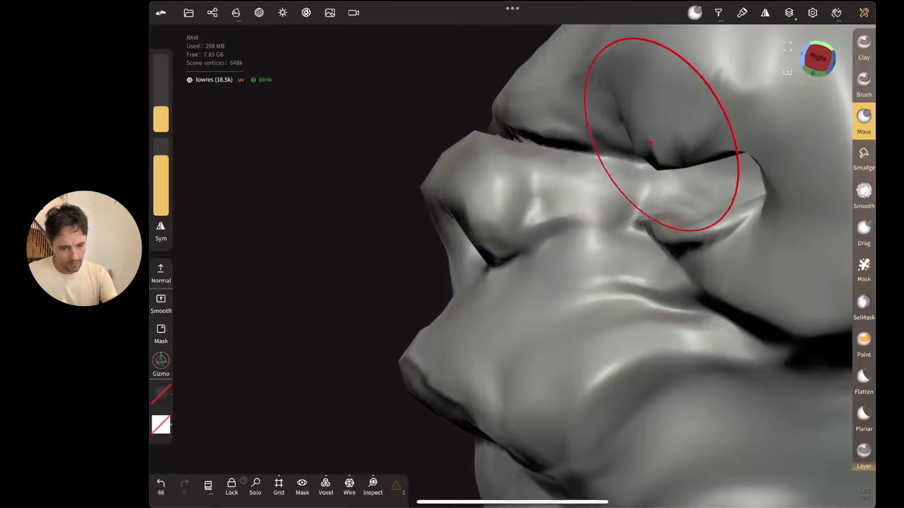
left_click_drag(652, 142, 660, 233)
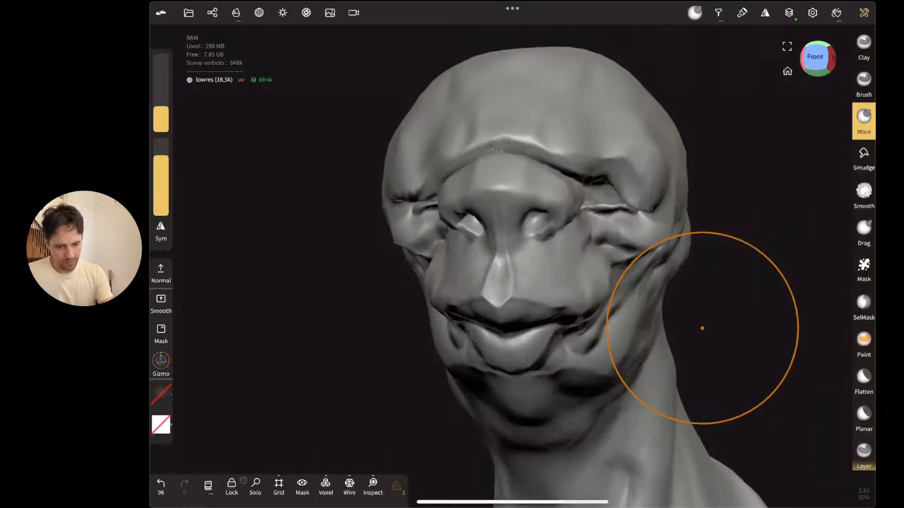
left_click_drag(701, 328, 640, 183)
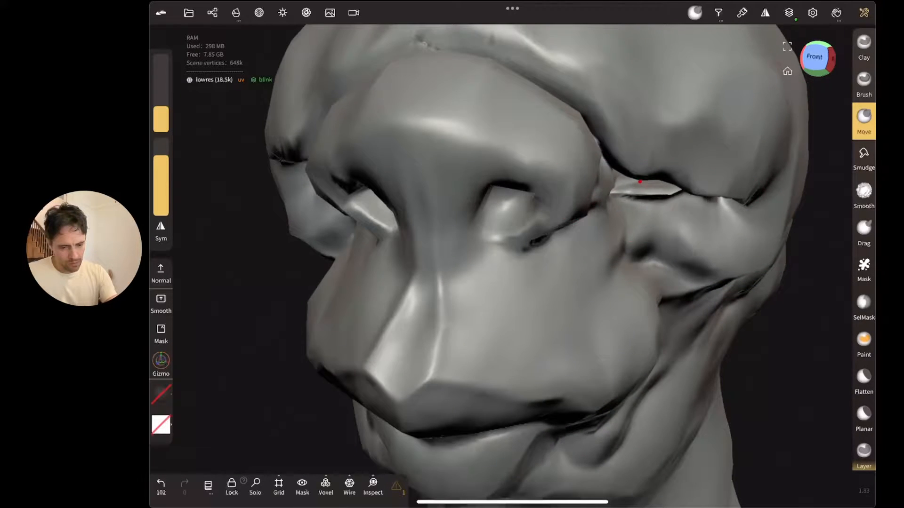
left_click(789, 12)
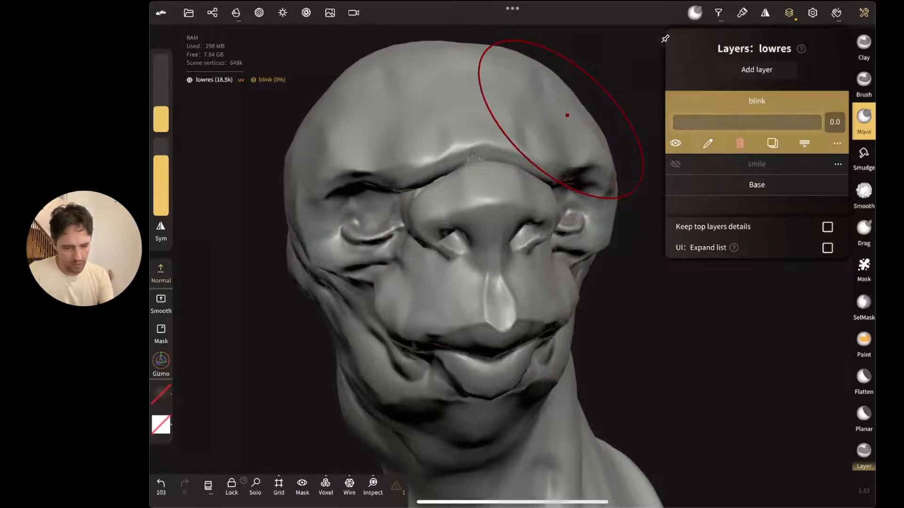
- Add a new layer and pull the mouth corners downward into a frown
left_click(756, 69)
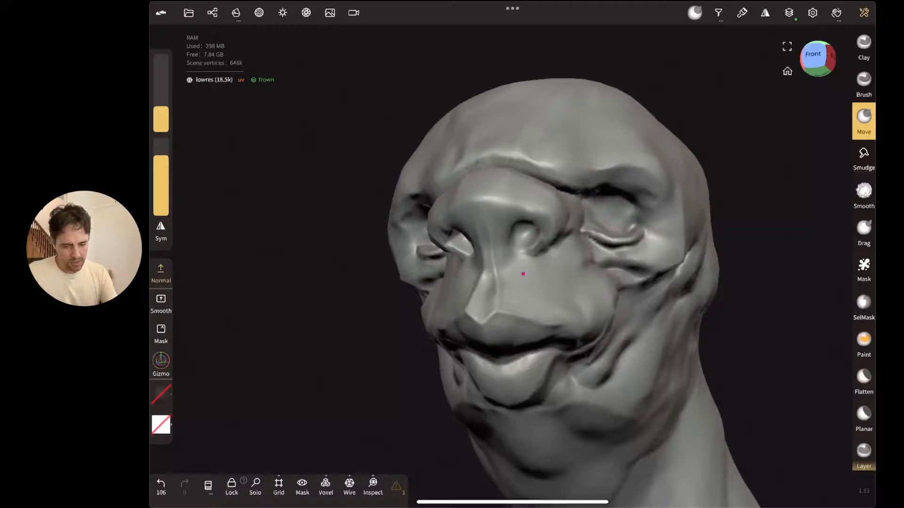
left_click_drag(523, 274, 593, 340)
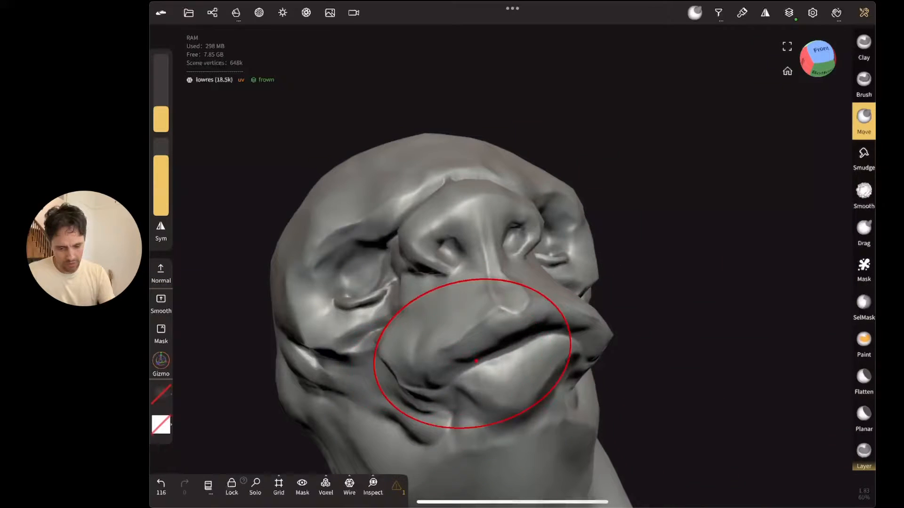
left_click_drag(475, 362, 523, 274)
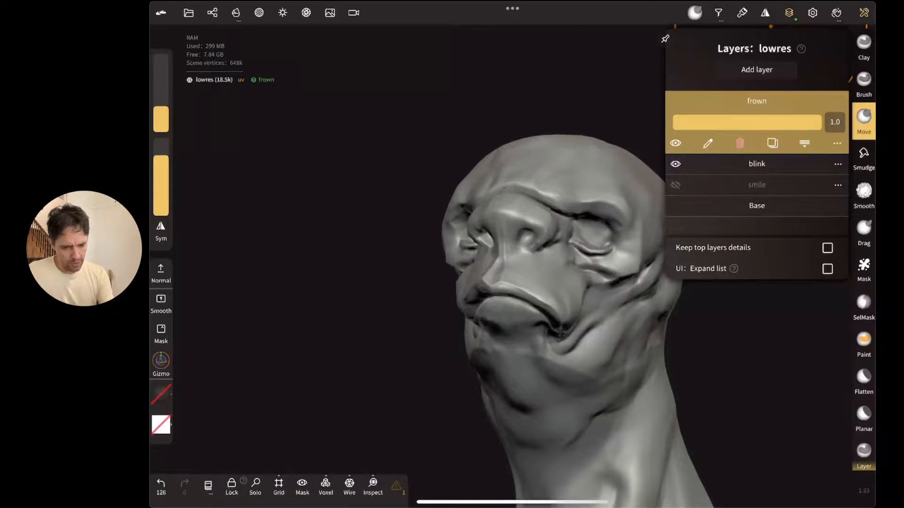
left_click(756, 164)
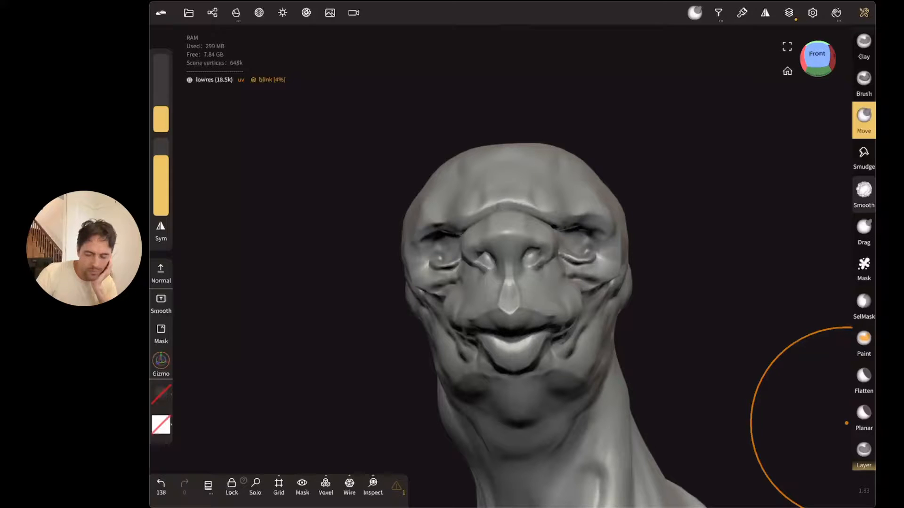
- Open the Files panel with the project save and export options
left_click(188, 12)
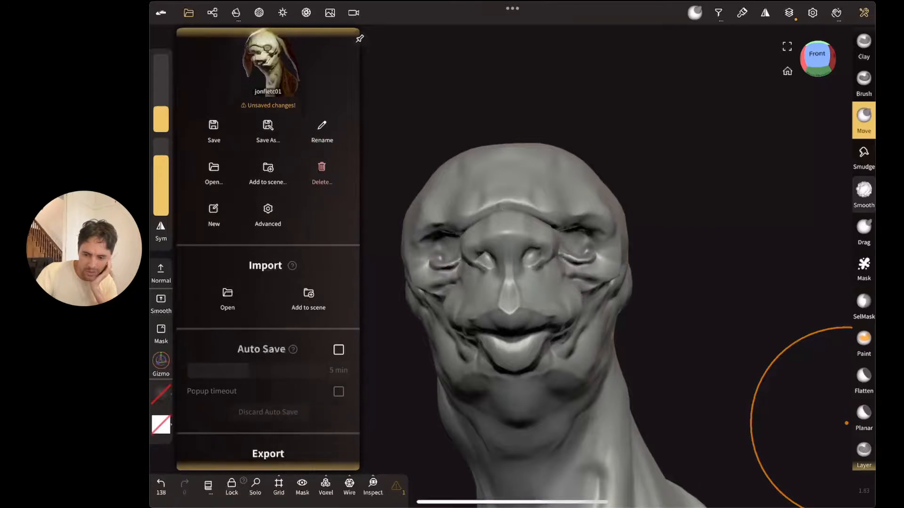